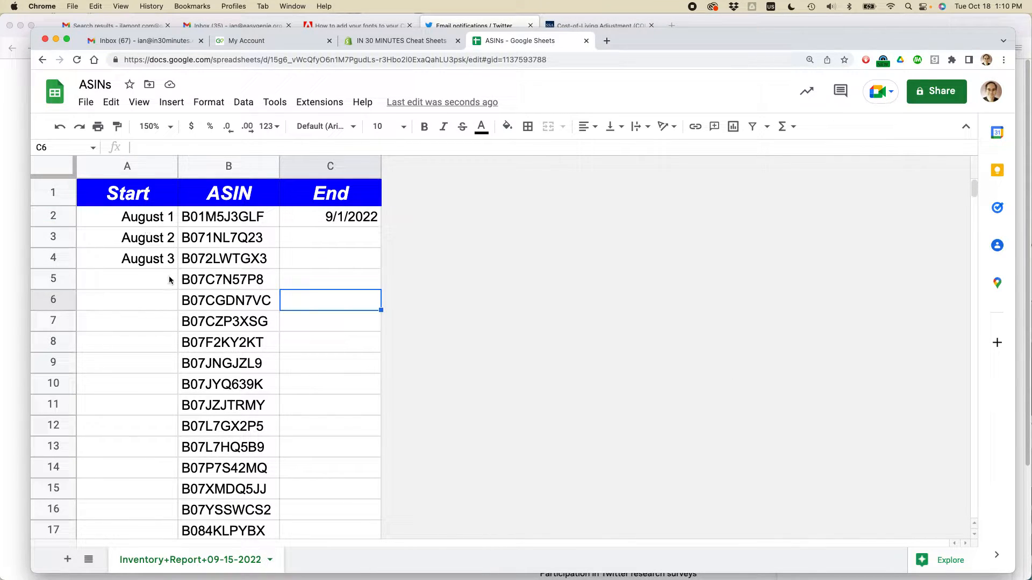
Select the three August start dates and autofill the series down to row 13.
click(126, 279)
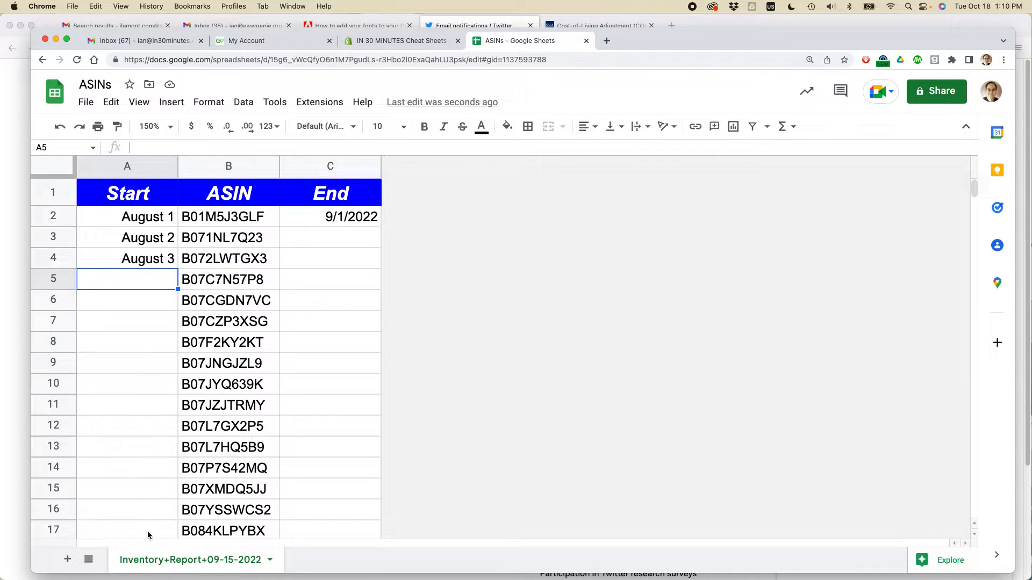
mouse_move(145, 494)
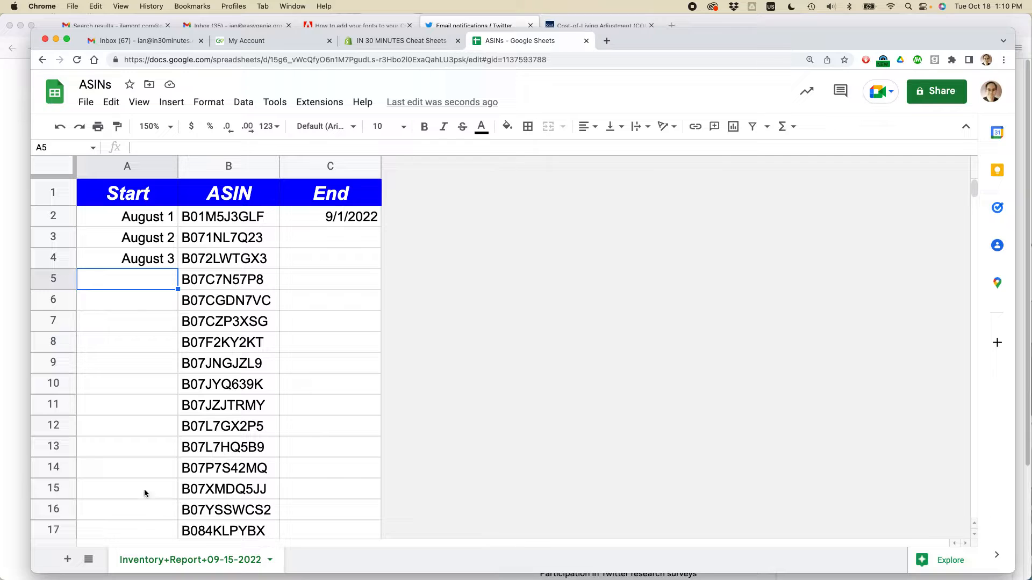
mouse_move(139, 316)
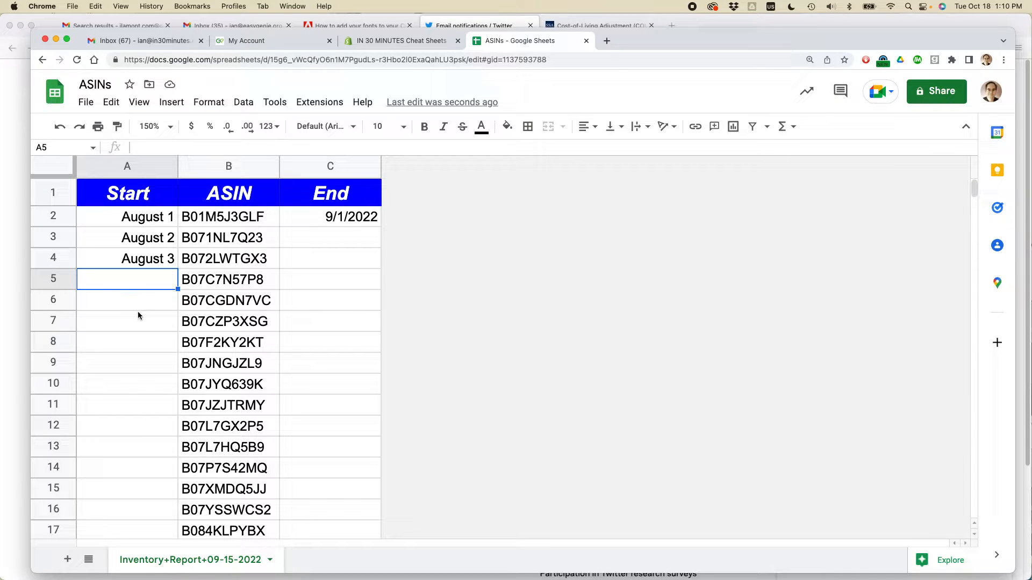
mouse_move(138, 312)
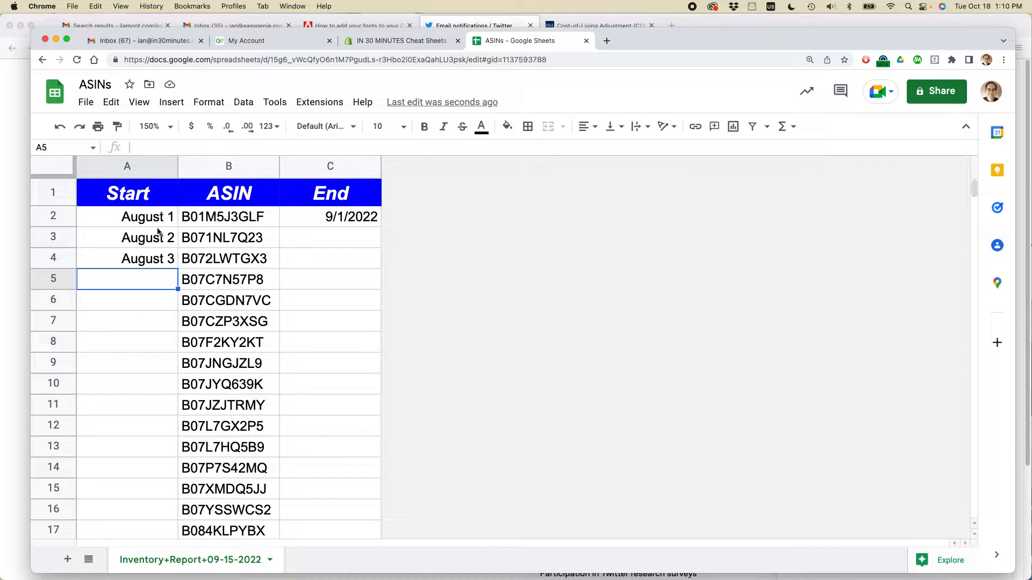
click(146, 216)
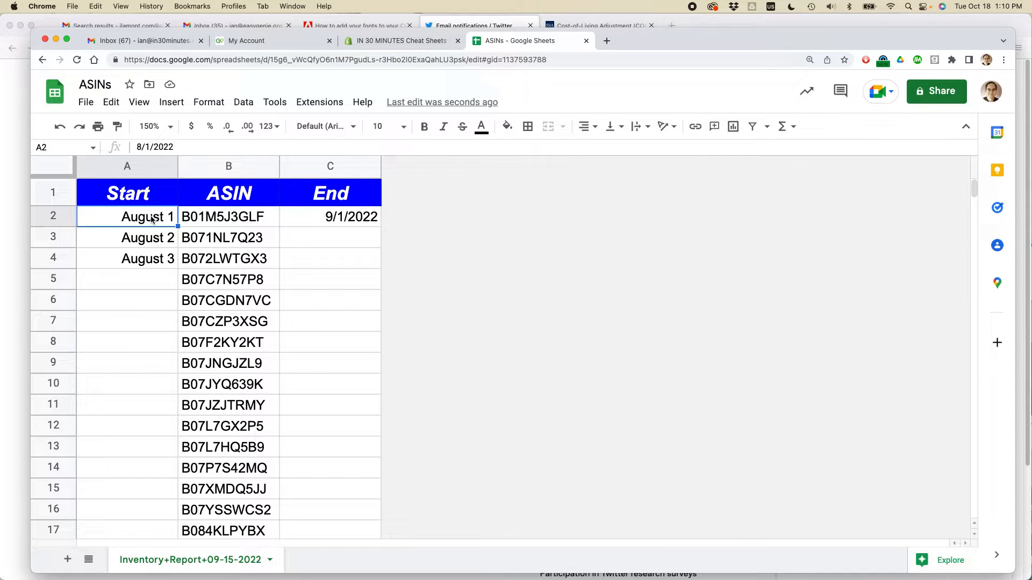
drag(127, 216, 126, 259)
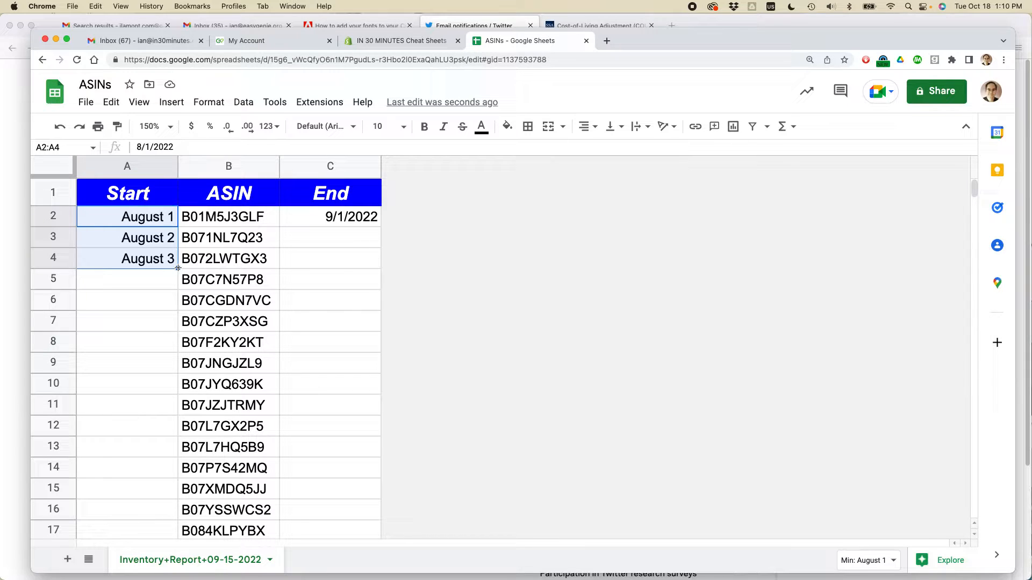
drag(177, 268, 175, 322)
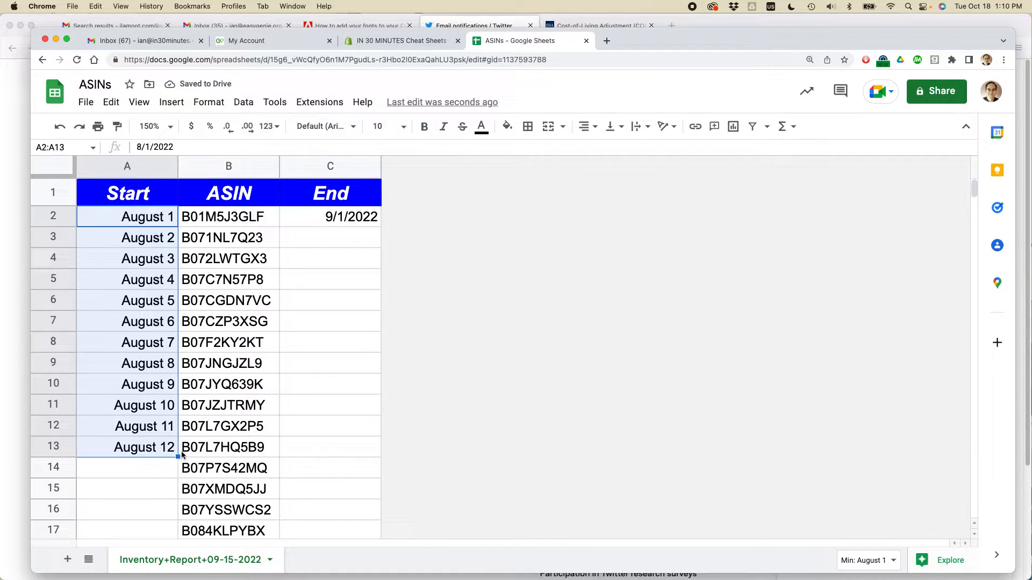
mouse_move(171, 542)
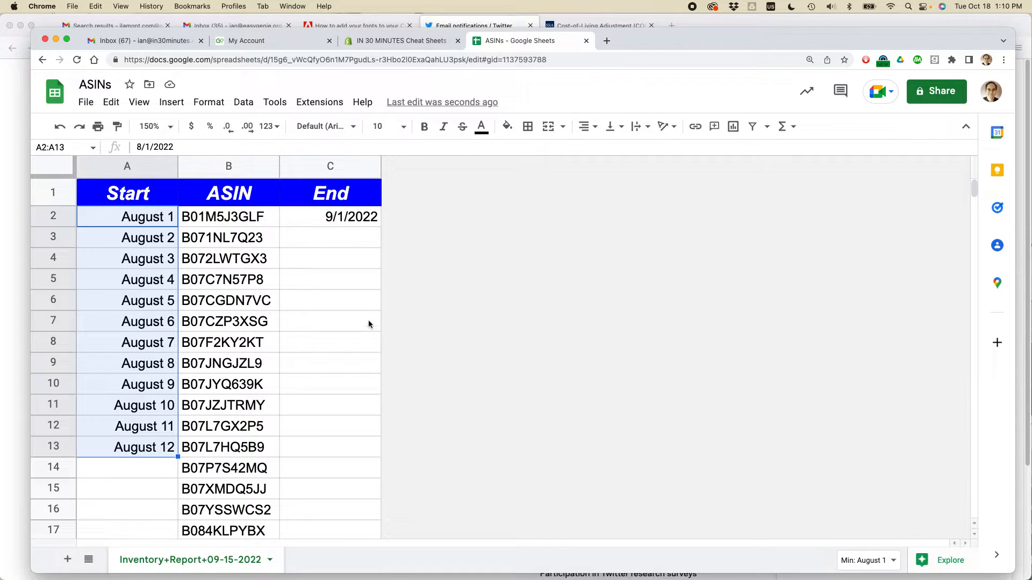
Continue autofilling the August date series down past row 26 to cover every ASIN.
scroll(down, 3)
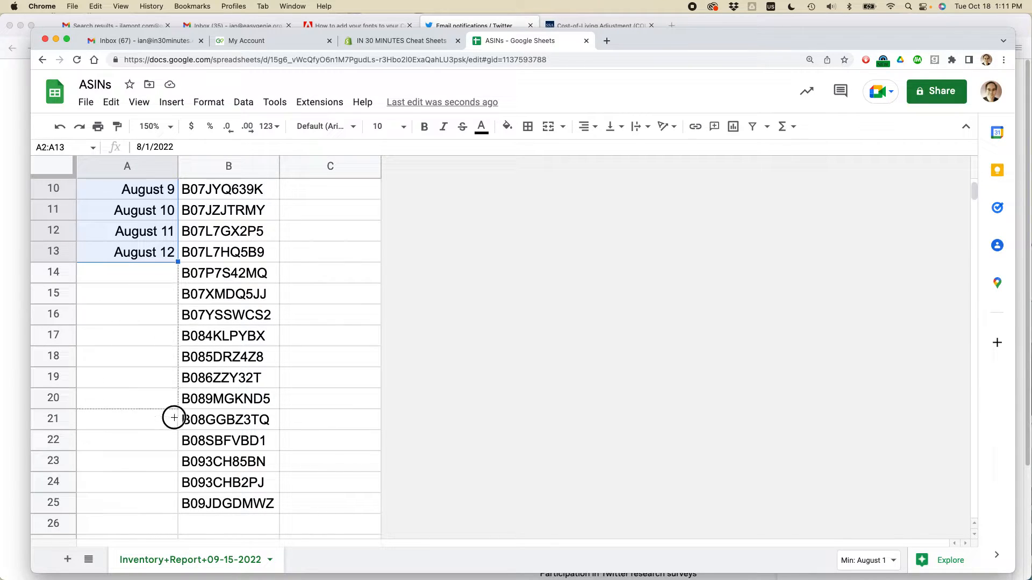
drag(176, 262, 177, 524)
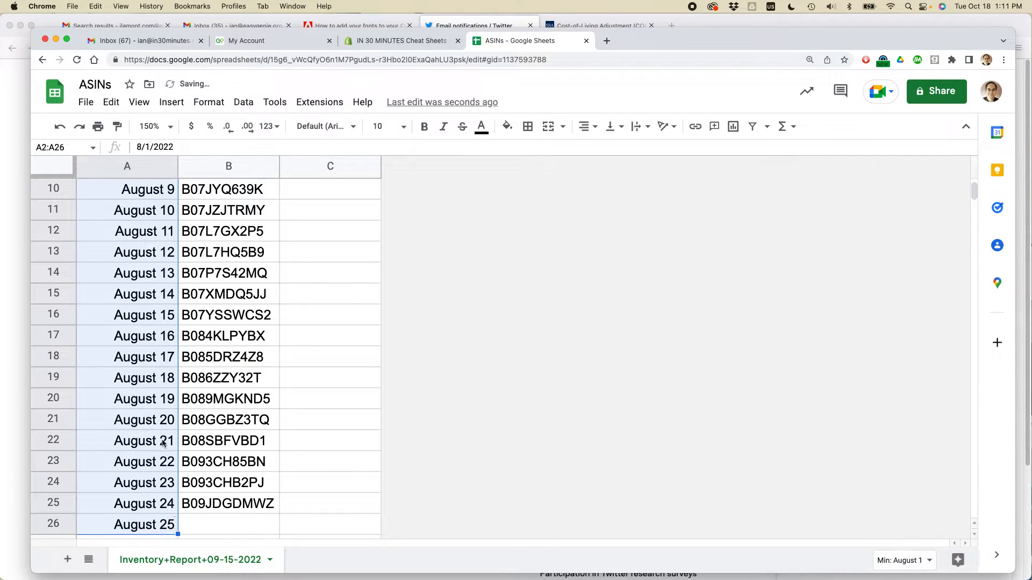
scroll(down, 3)
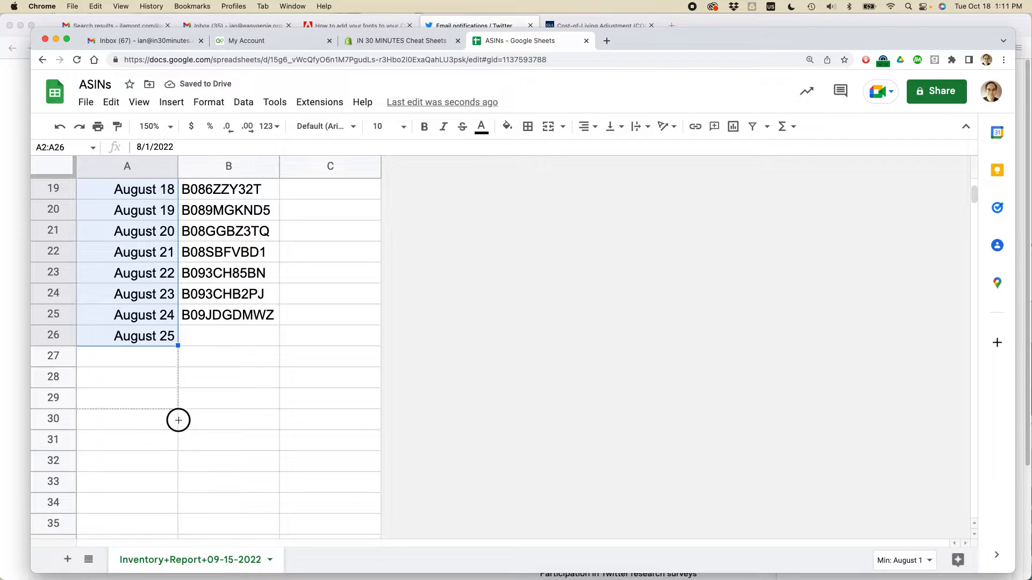
drag(177, 345, 178, 524)
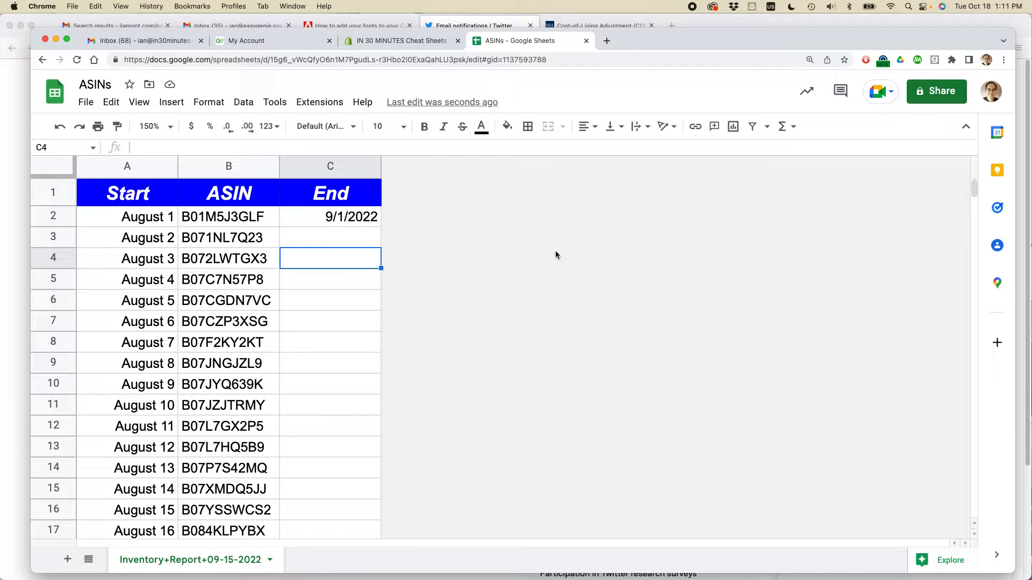
mouse_move(537, 275)
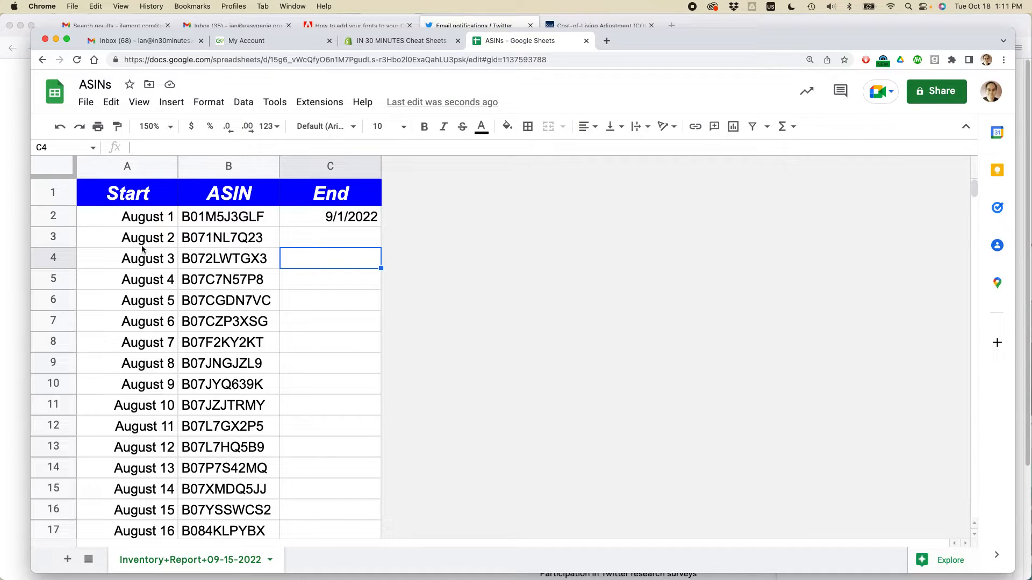
click(330, 216)
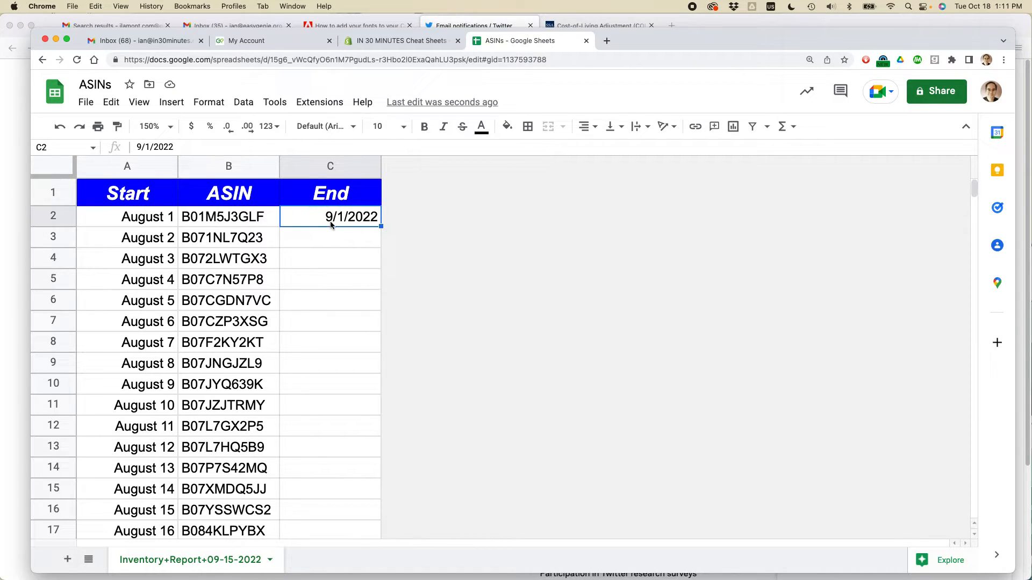
mouse_move(380, 227)
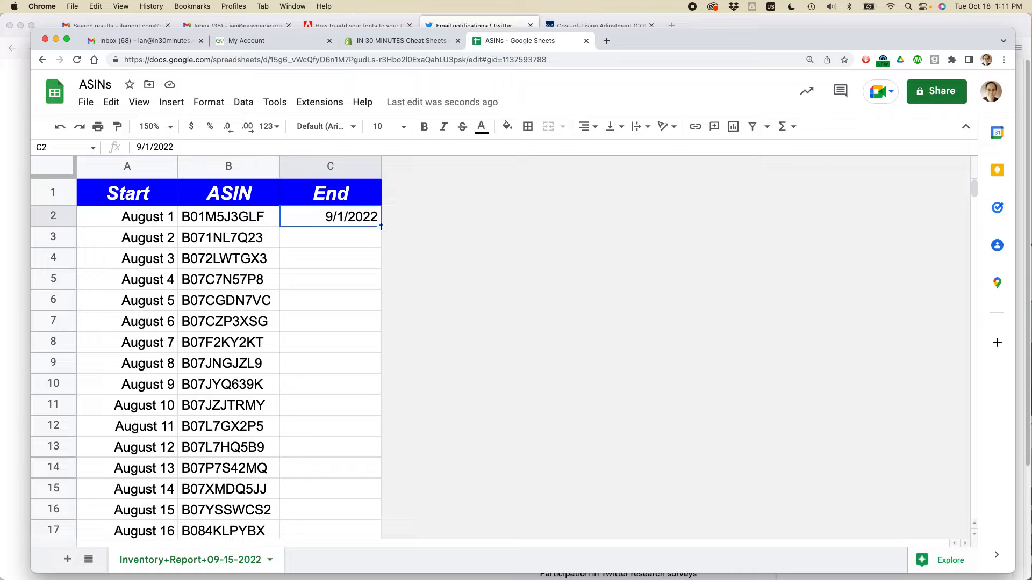
mouse_move(380, 227)
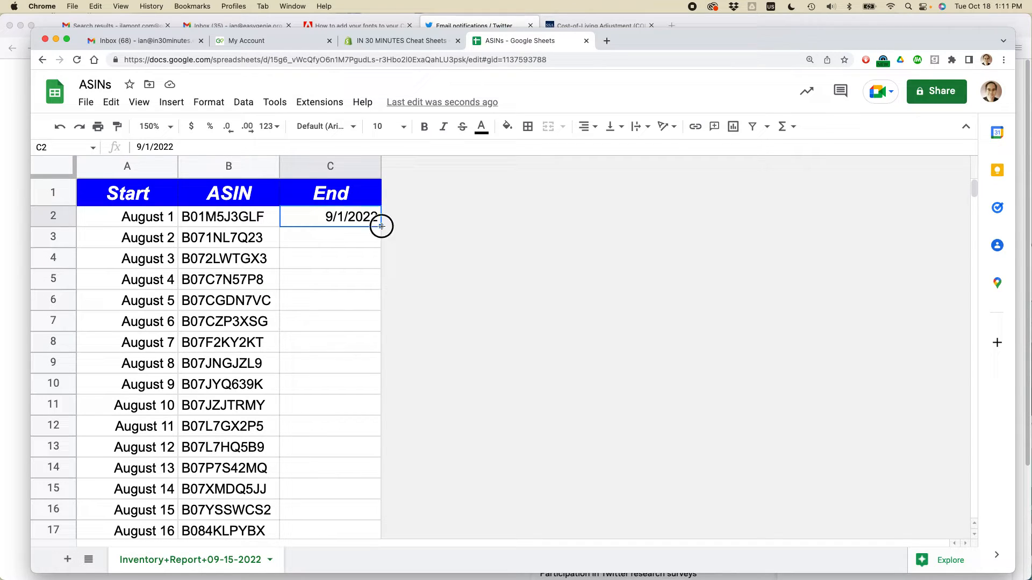
Autofill the End column from 9/1/2022 in C2 down to 9/10/2022 in C11.
drag(380, 227, 380, 415)
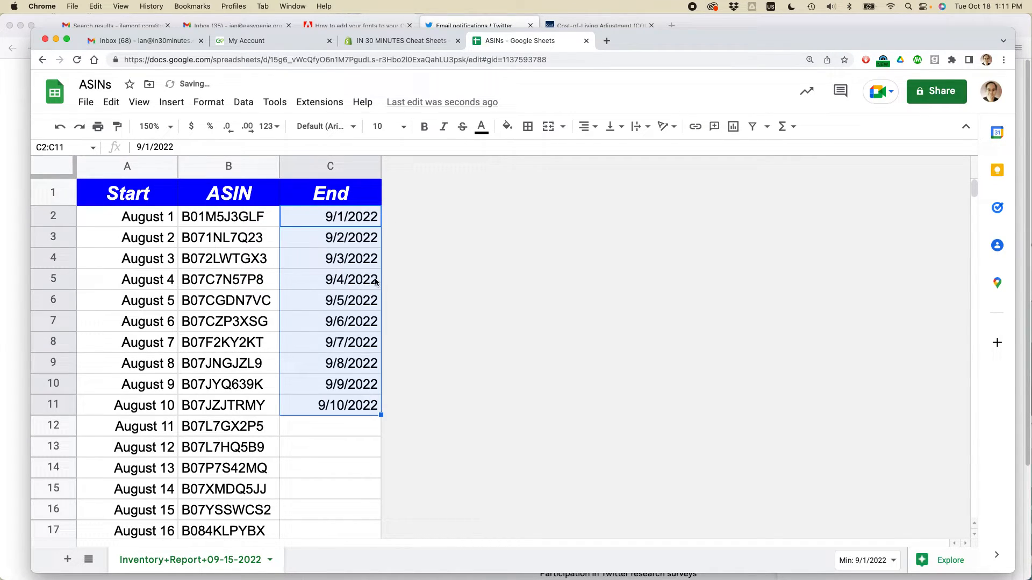
mouse_move(366, 369)
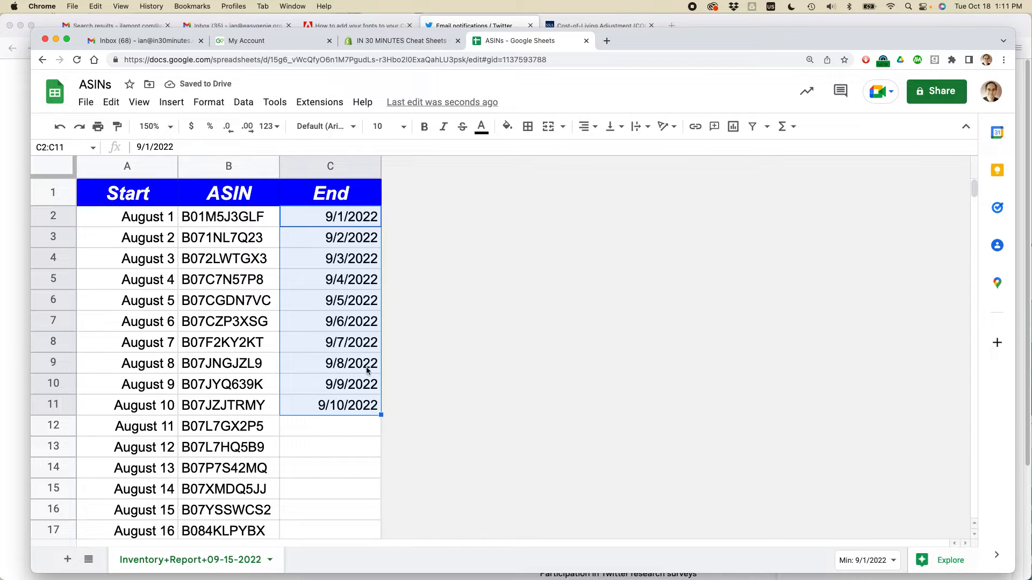
mouse_move(362, 398)
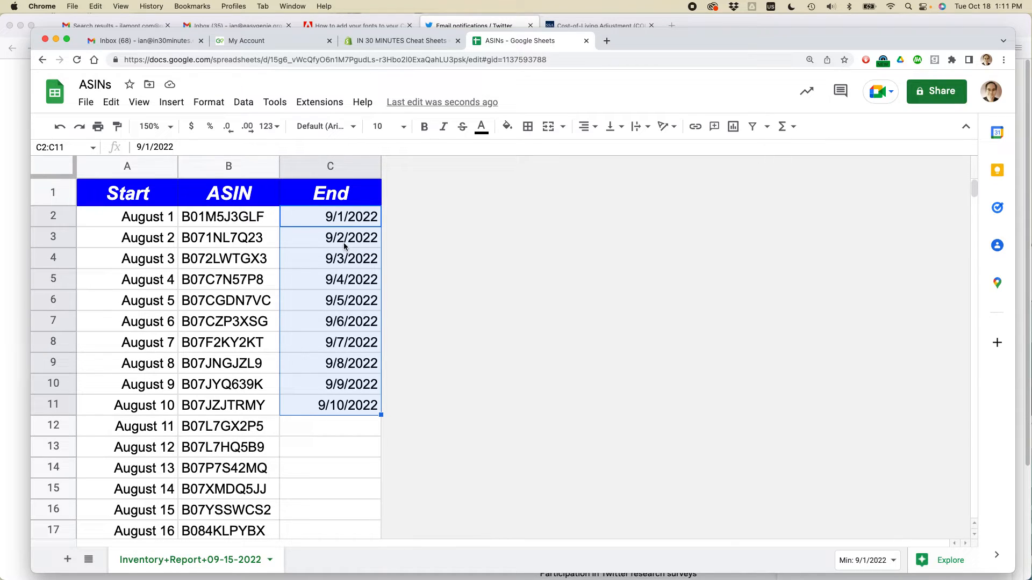
View the Format > Number date options for the 9/2/2022 cell, then switch to the Safari cheat sheets page.
click(330, 238)
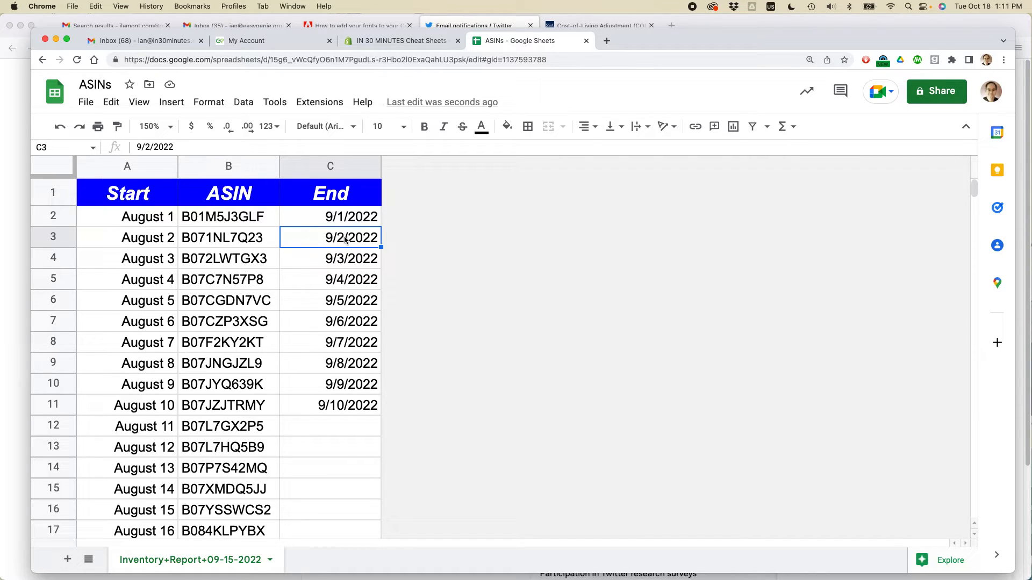
mouse_move(345, 242)
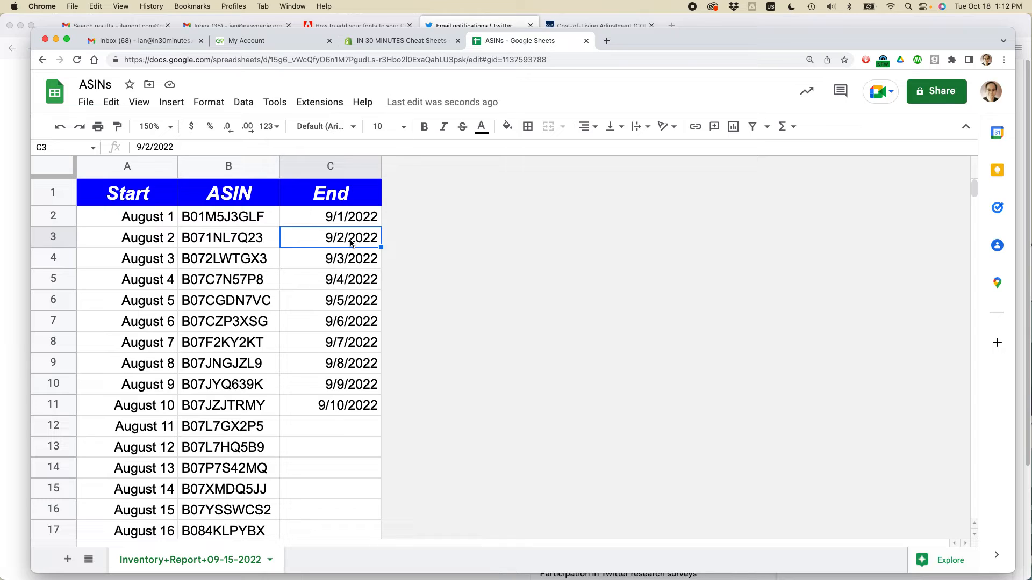
mouse_move(322, 244)
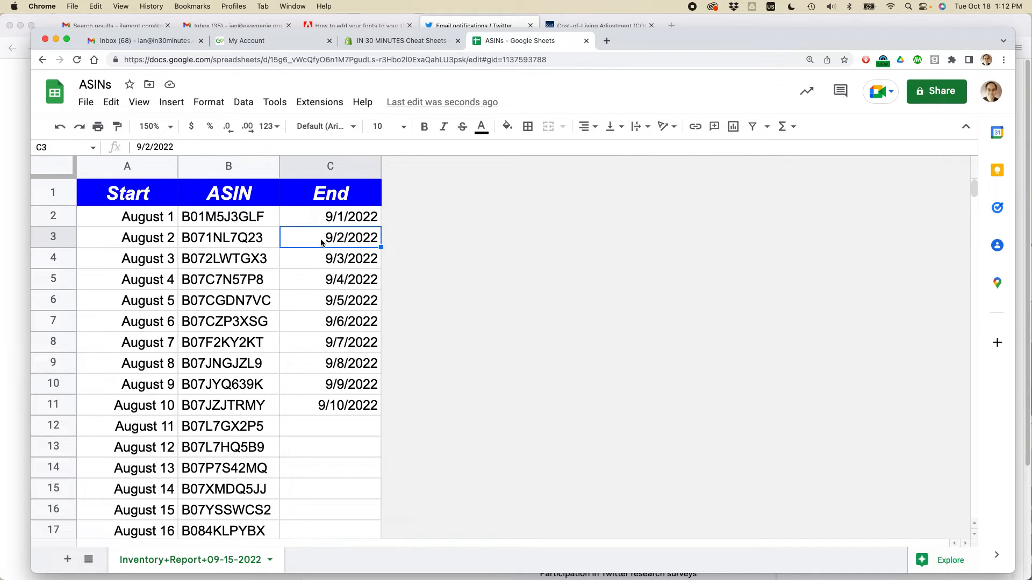
click(209, 102)
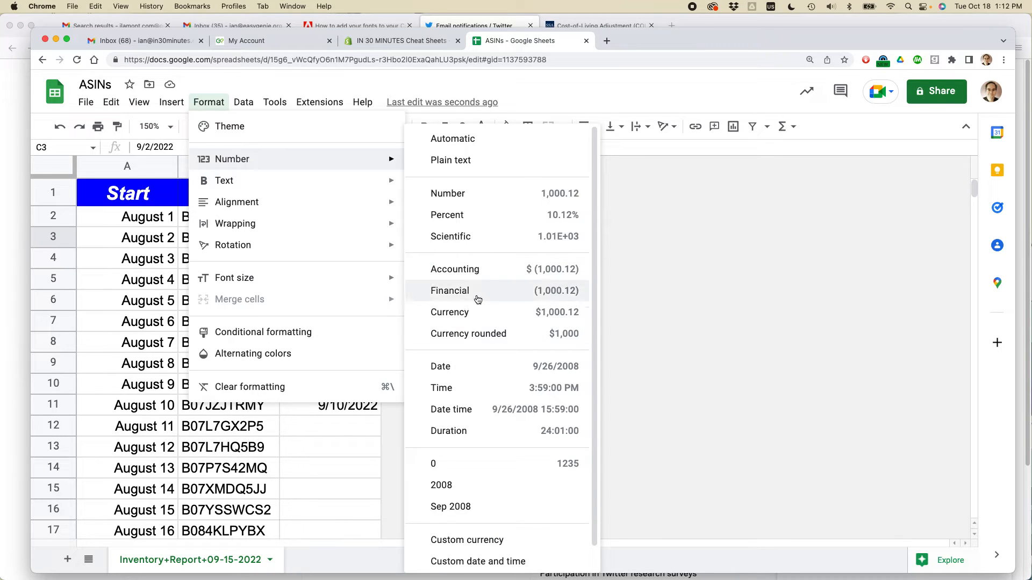
mouse_move(470, 367)
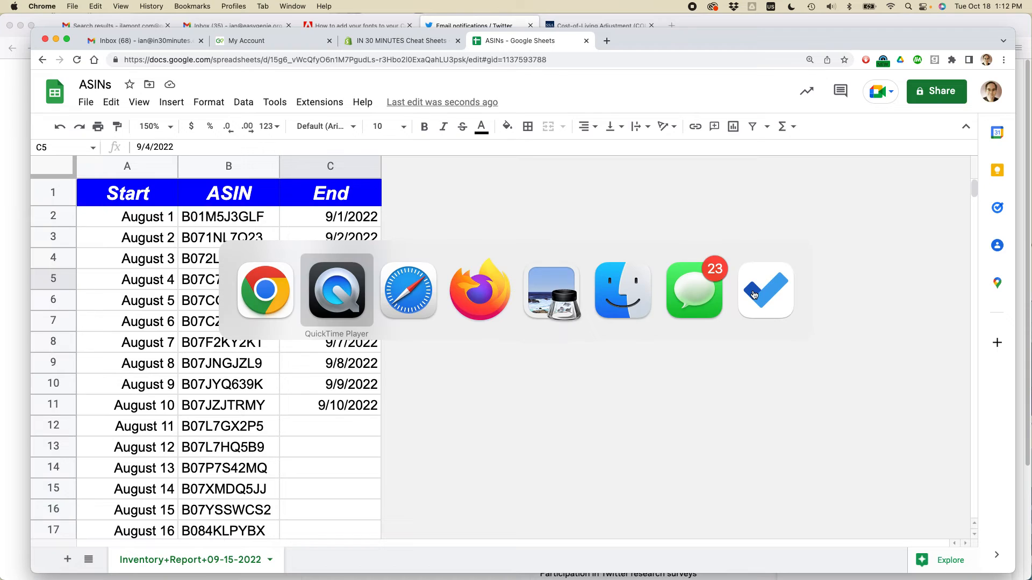
click(408, 290)
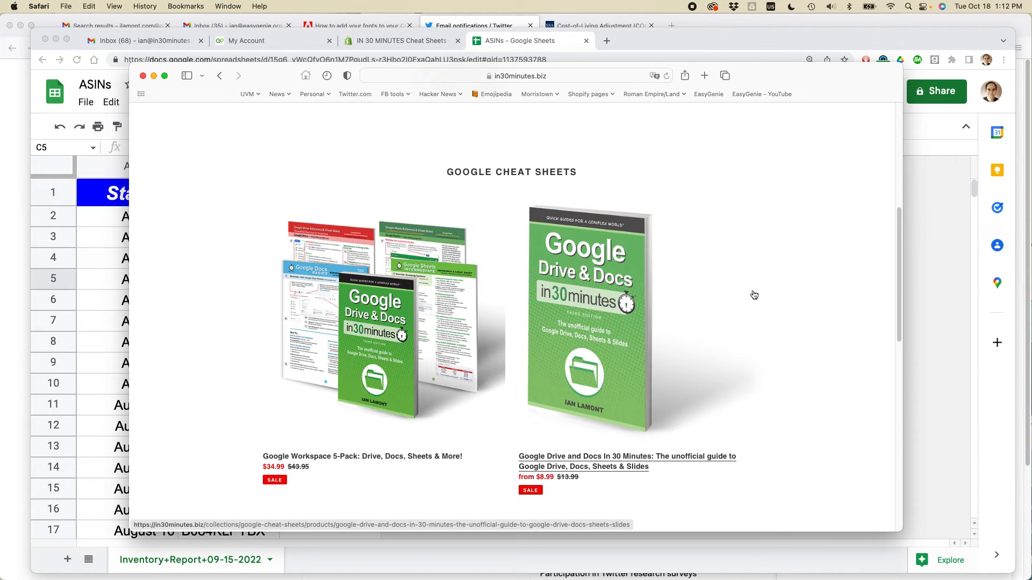